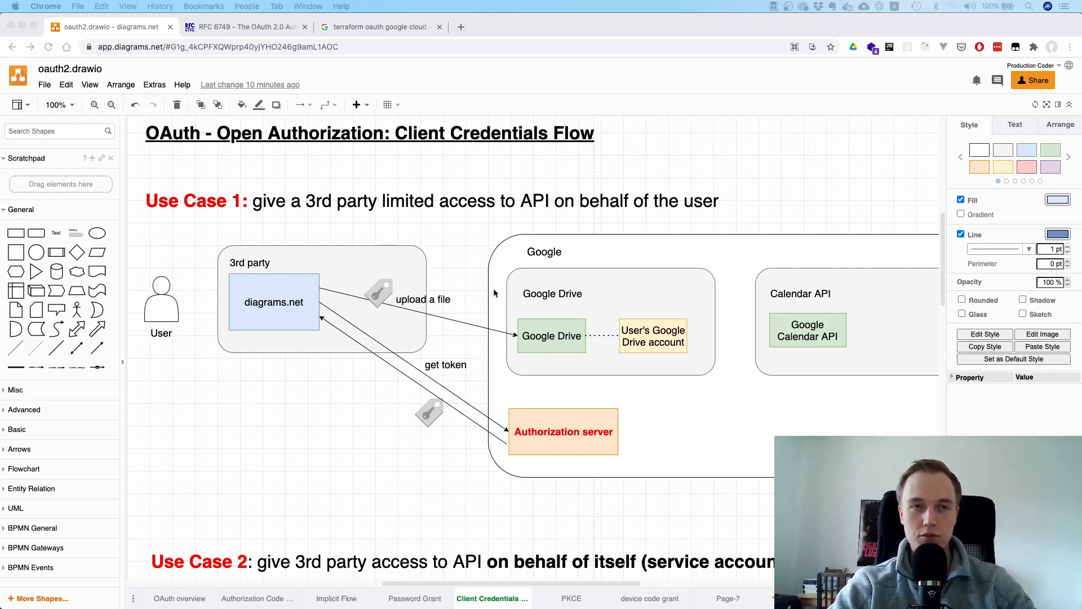
Step: Scroll the canvas so the Use Case 1 diagram sits fully in view below its heading
scroll(down, 3)
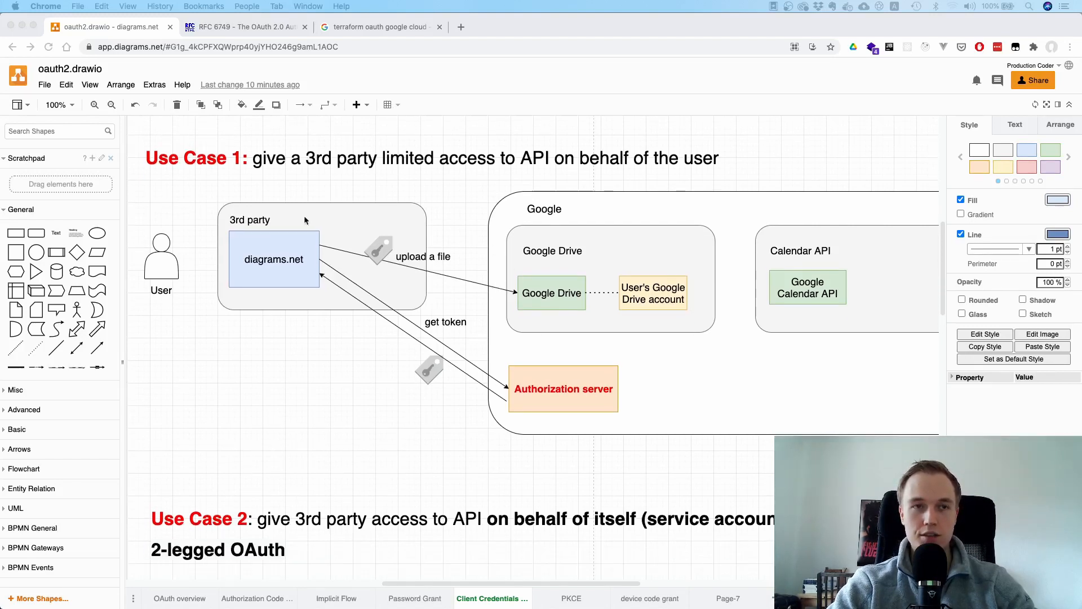
mouse_move(443, 192)
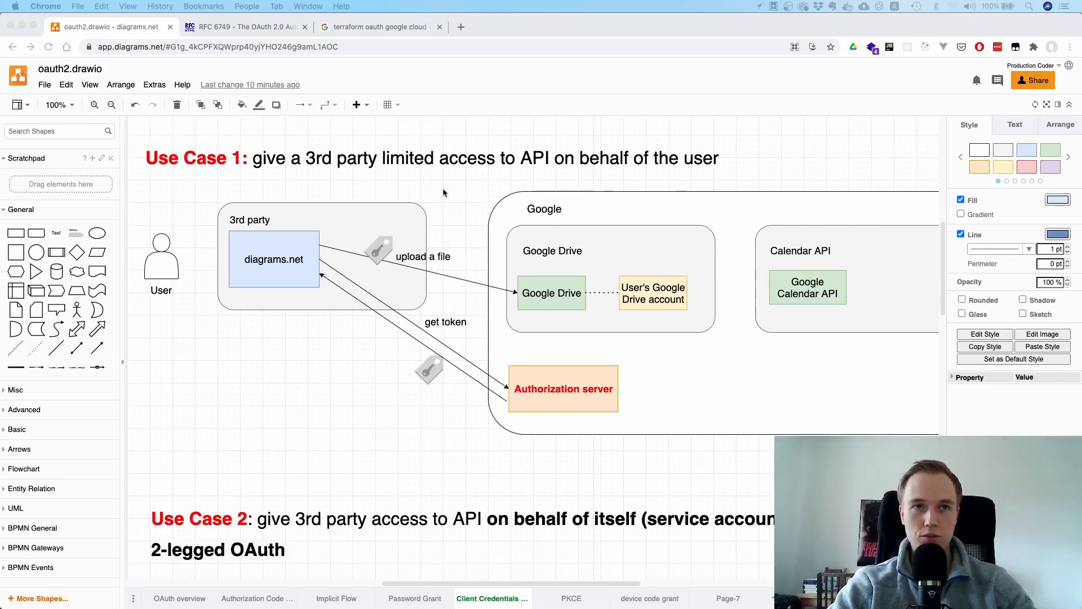
mouse_move(269, 188)
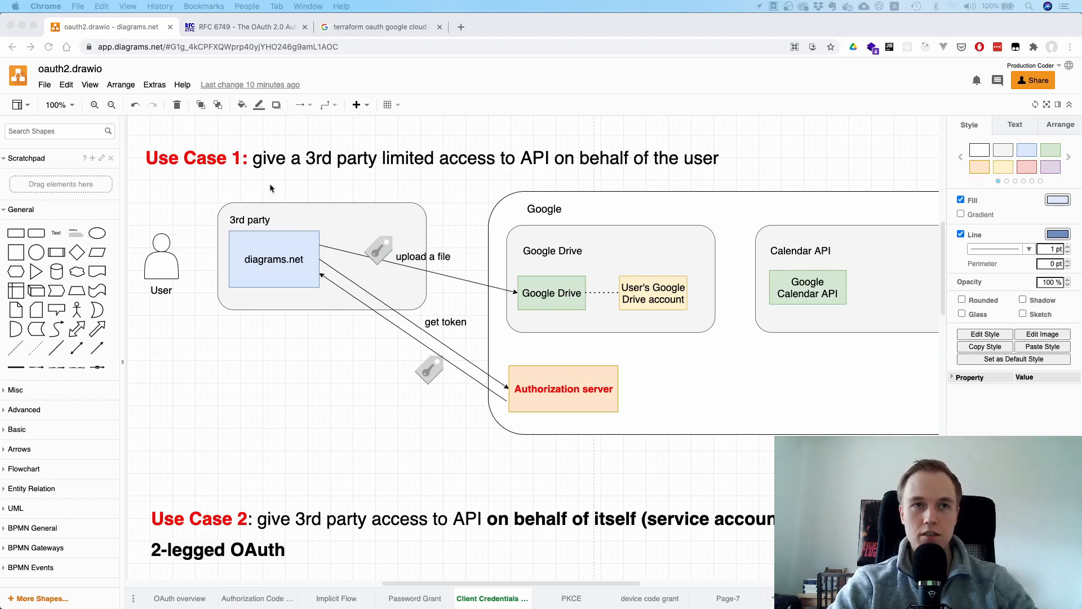
mouse_move(307, 183)
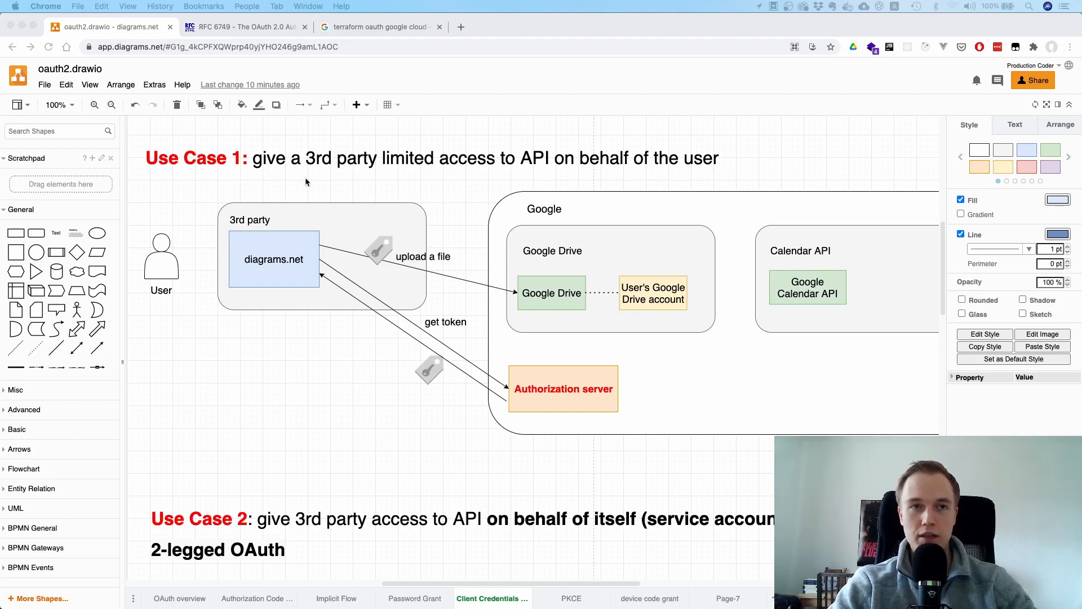
mouse_move(434, 196)
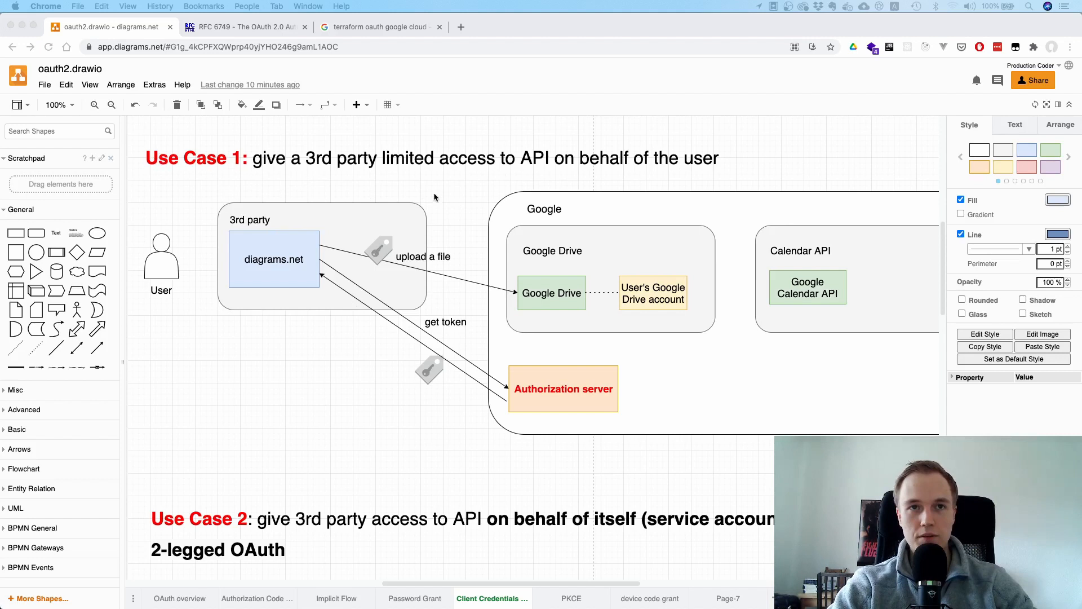
mouse_move(566, 172)
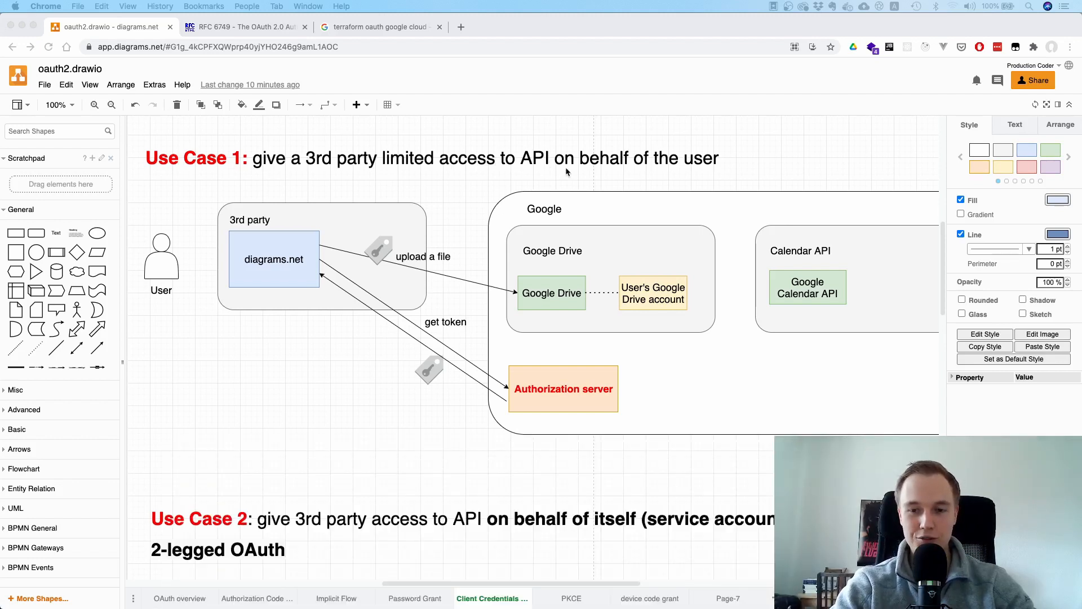
mouse_move(302, 373)
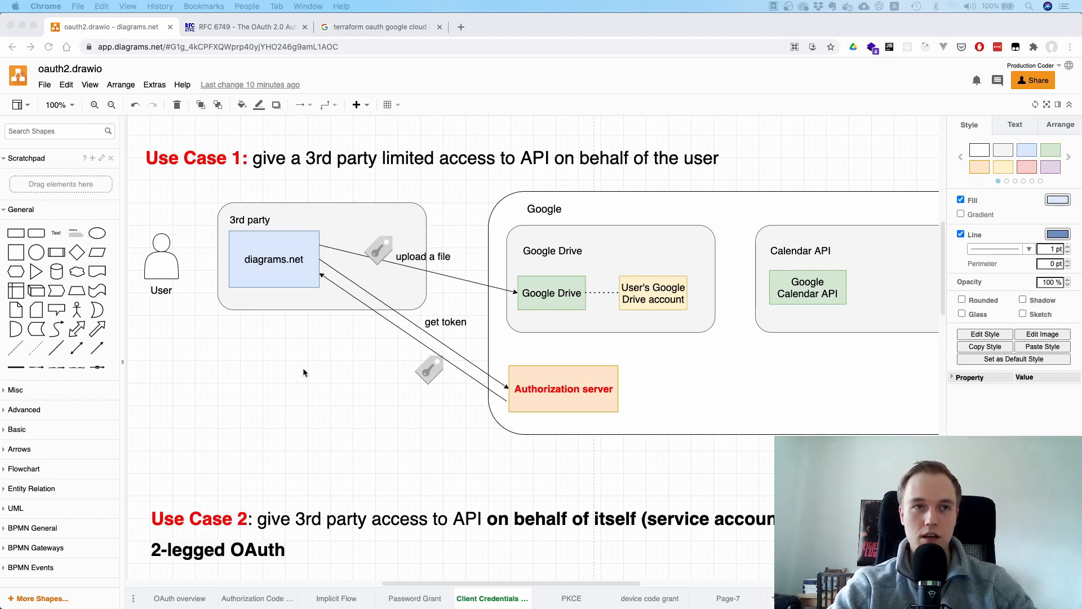
scroll(down, 3)
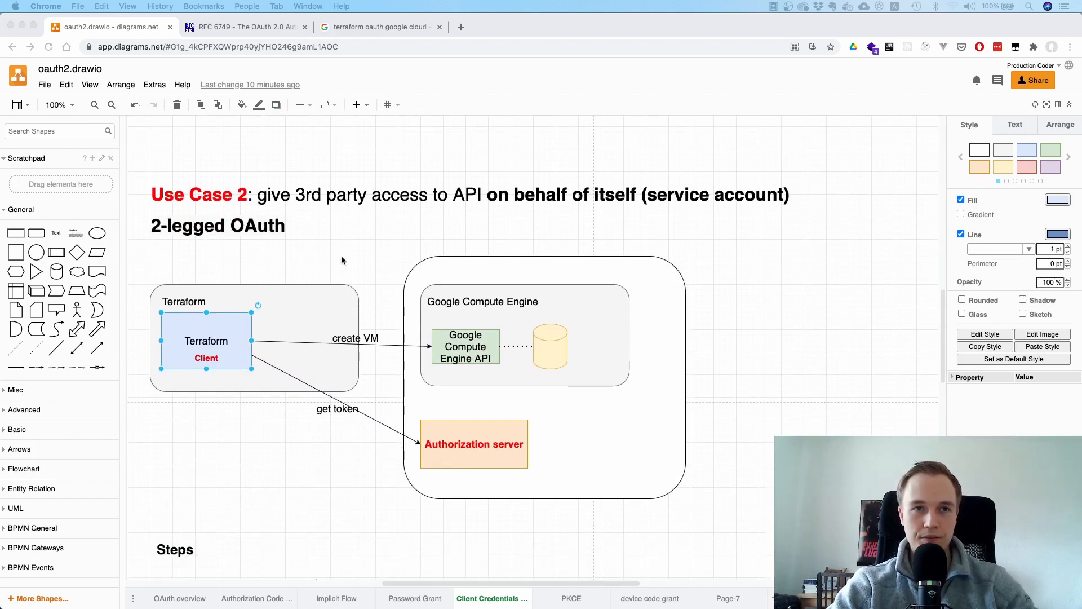
mouse_move(387, 227)
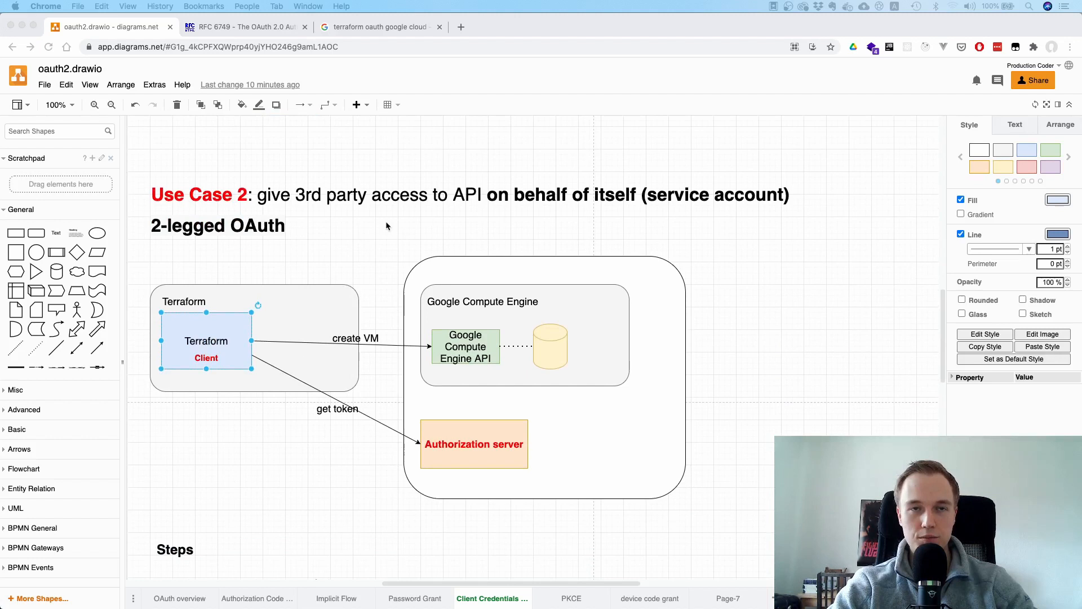
mouse_move(383, 242)
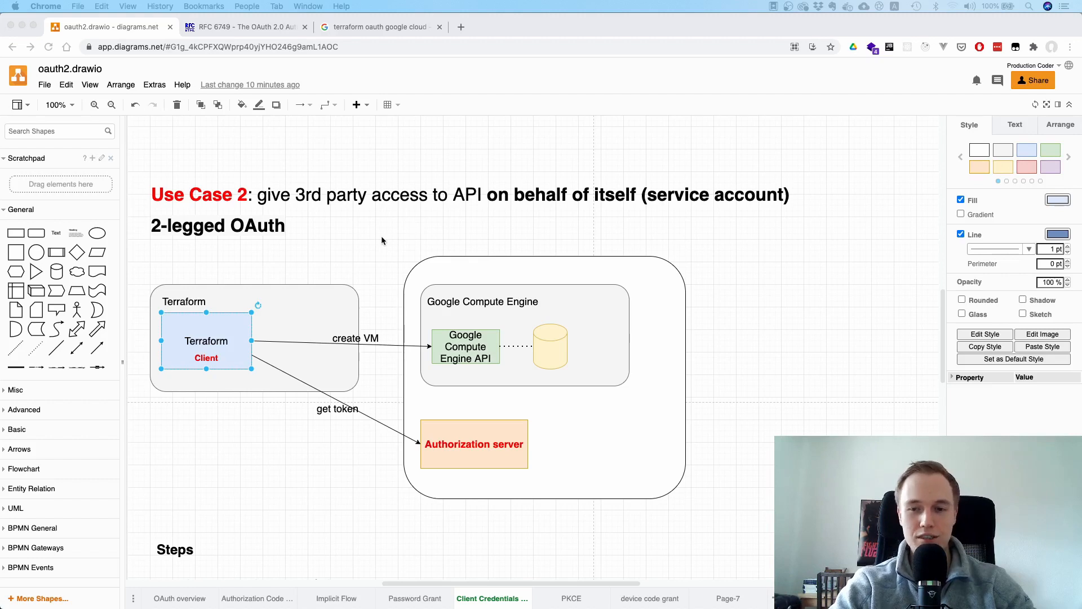
mouse_move(378, 208)
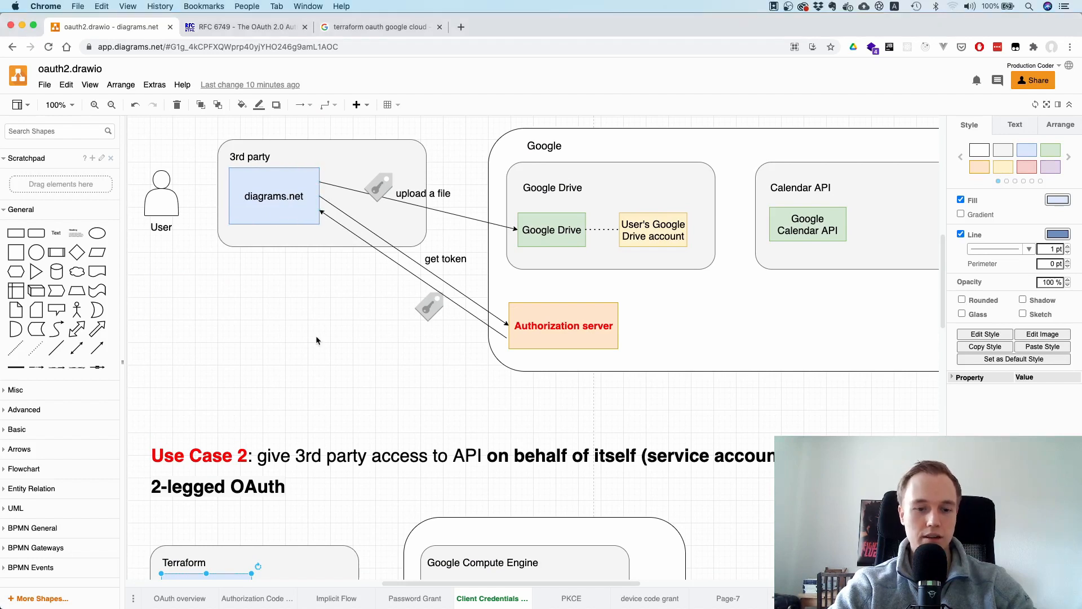
Step: Deselect the Terraform client box and scroll to the Use Case 2 diagram and its Steps list
click(318, 340)
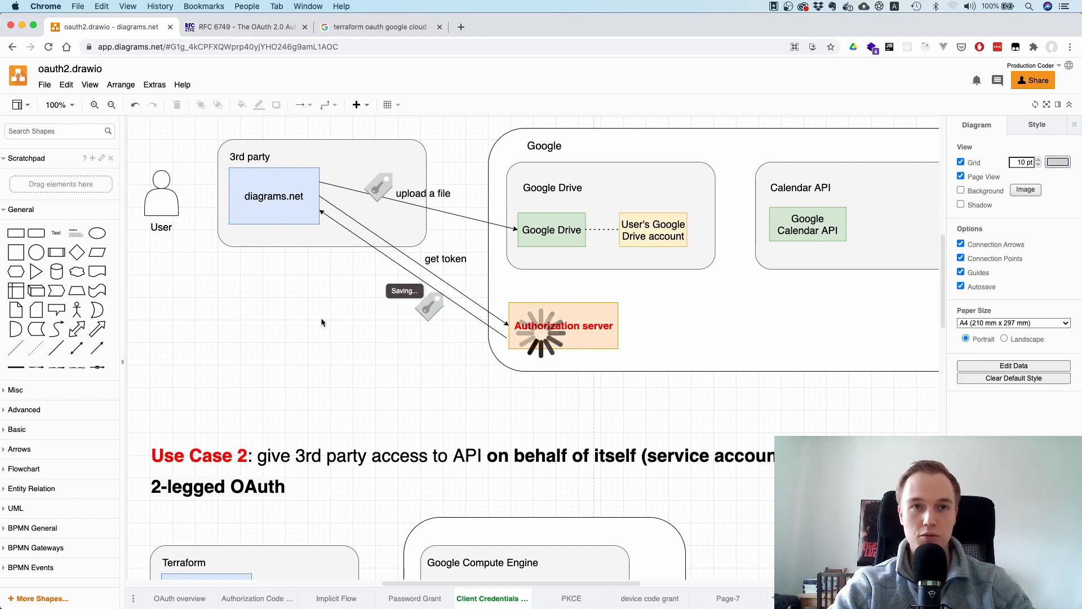
scroll(down, 3)
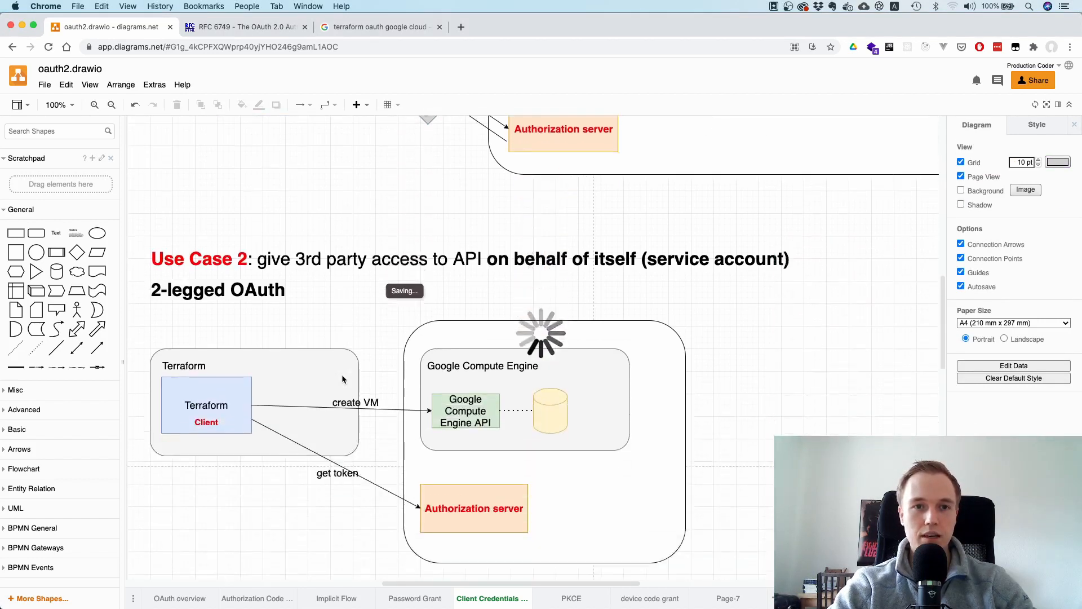
scroll(down, 3)
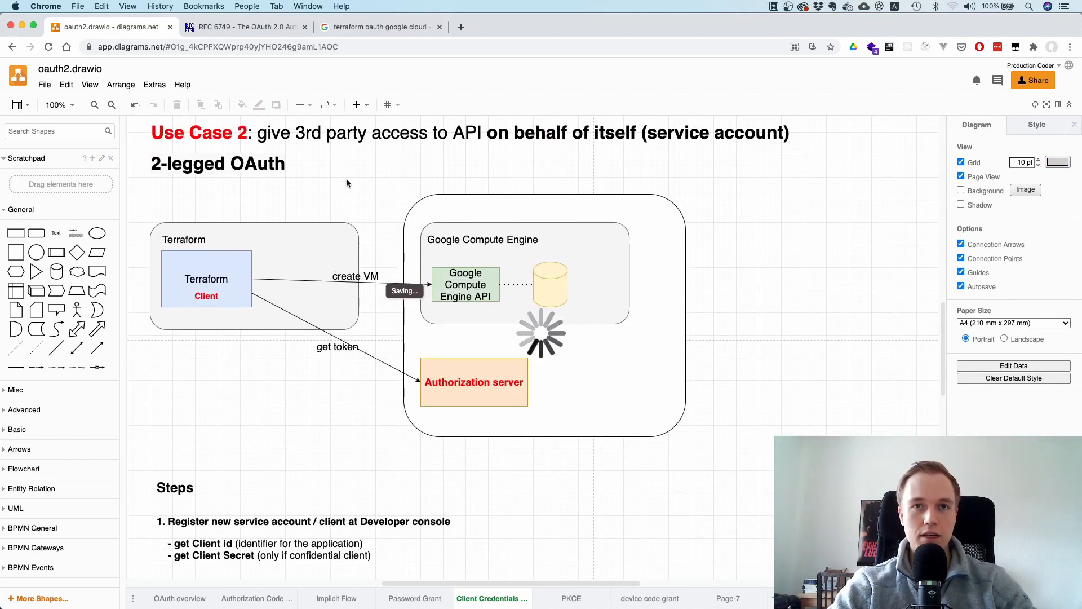
click(278, 264)
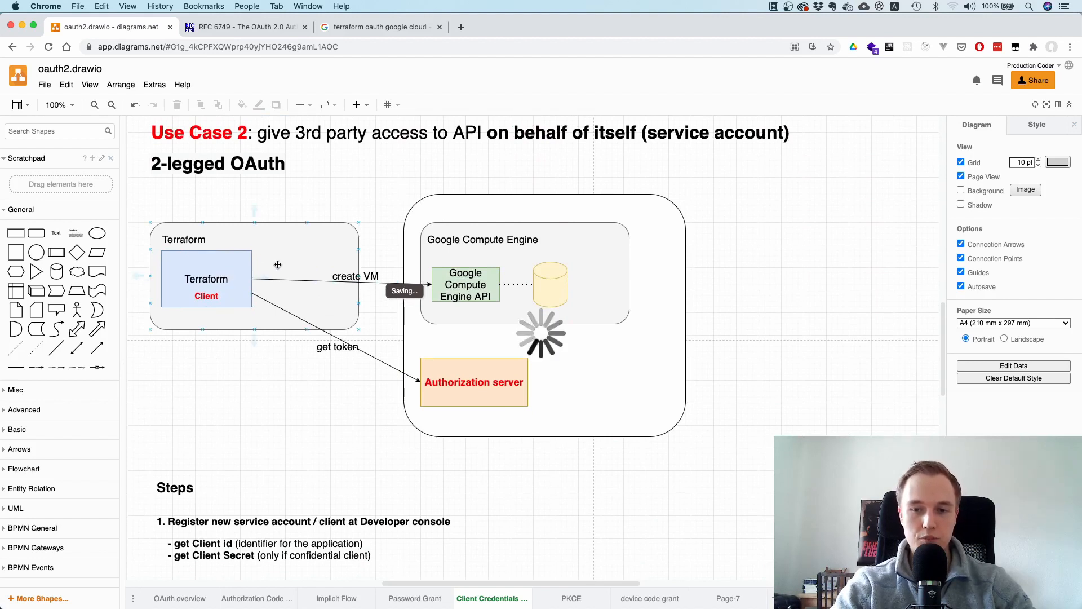
mouse_move(273, 324)
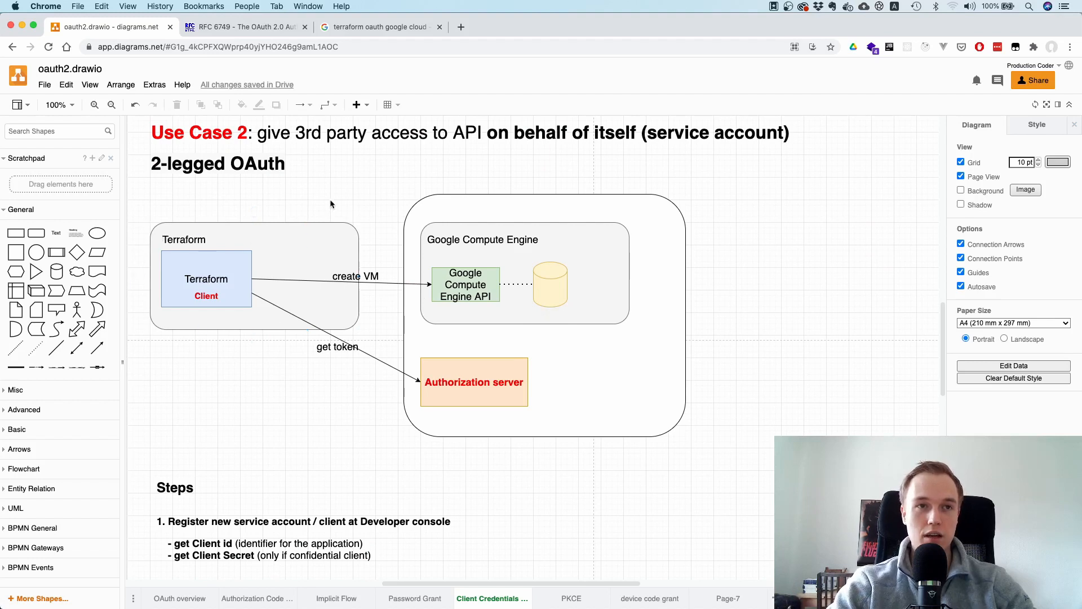
click(205, 279)
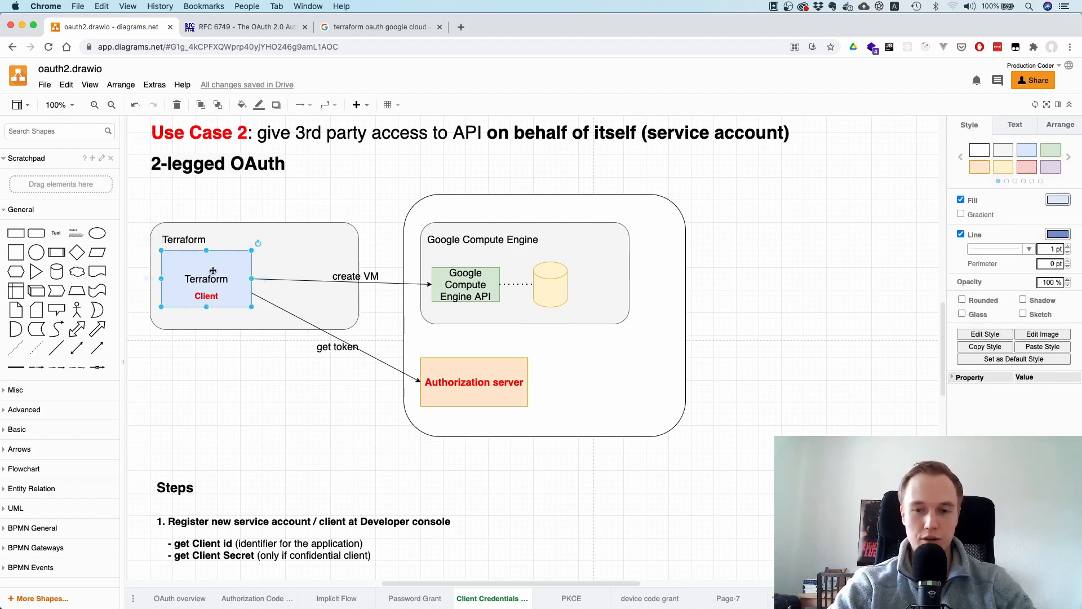
mouse_move(217, 385)
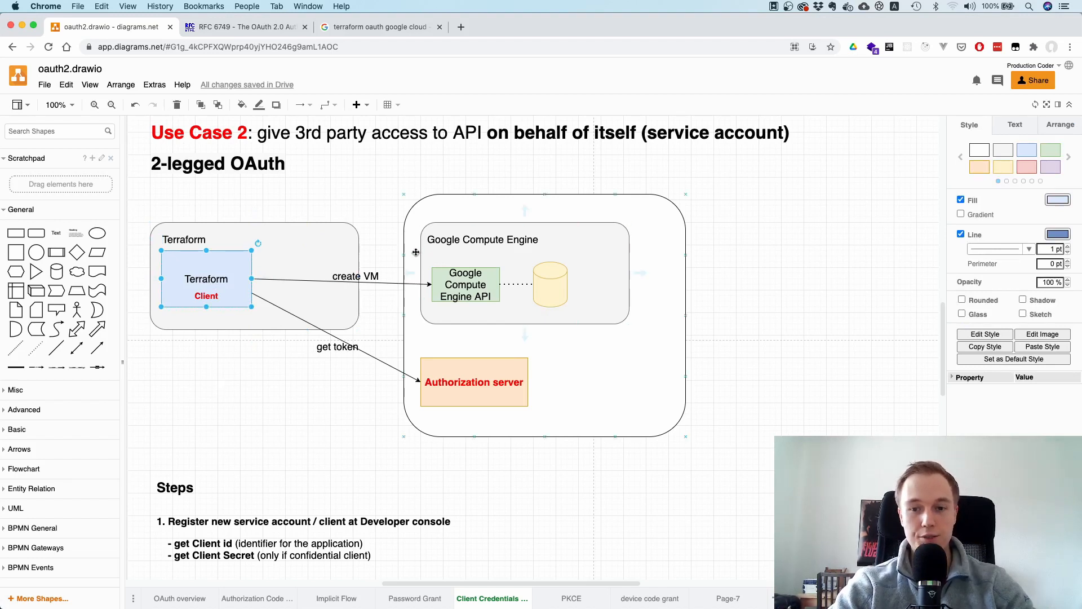
click(551, 251)
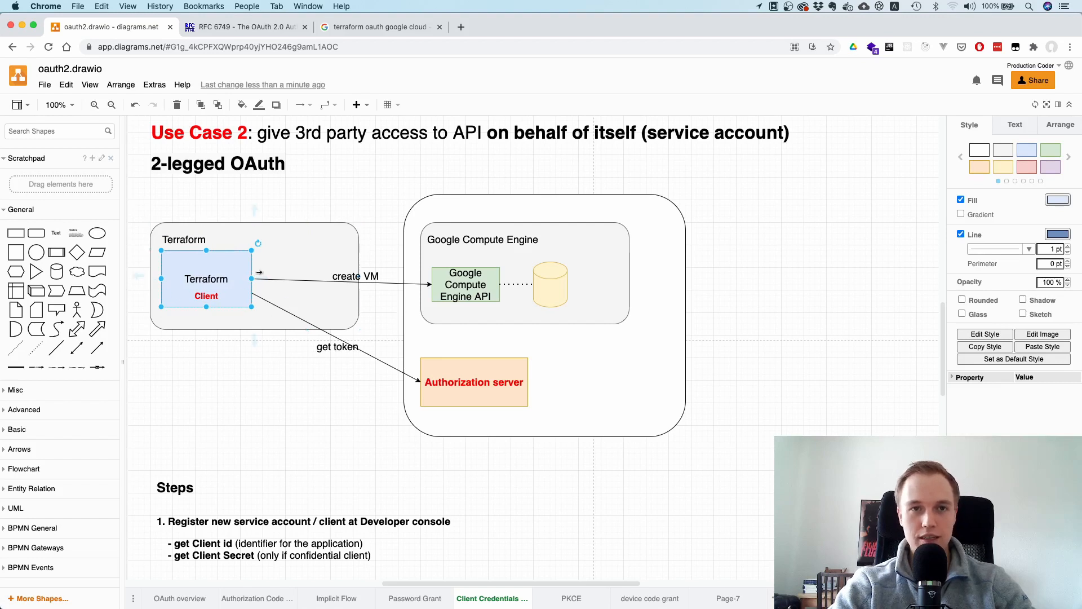
click(464, 284)
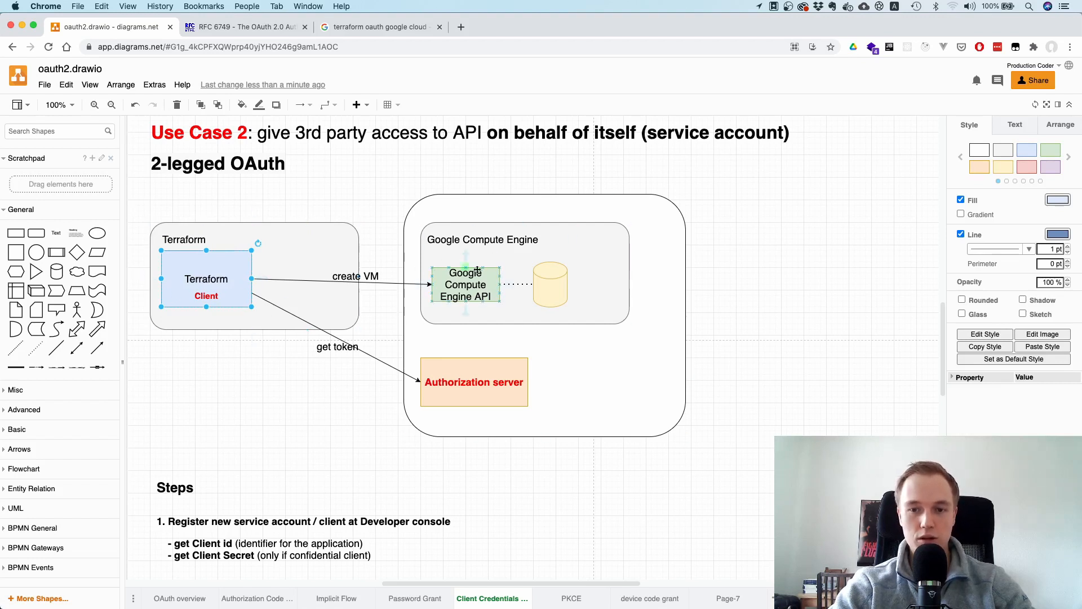
click(524, 315)
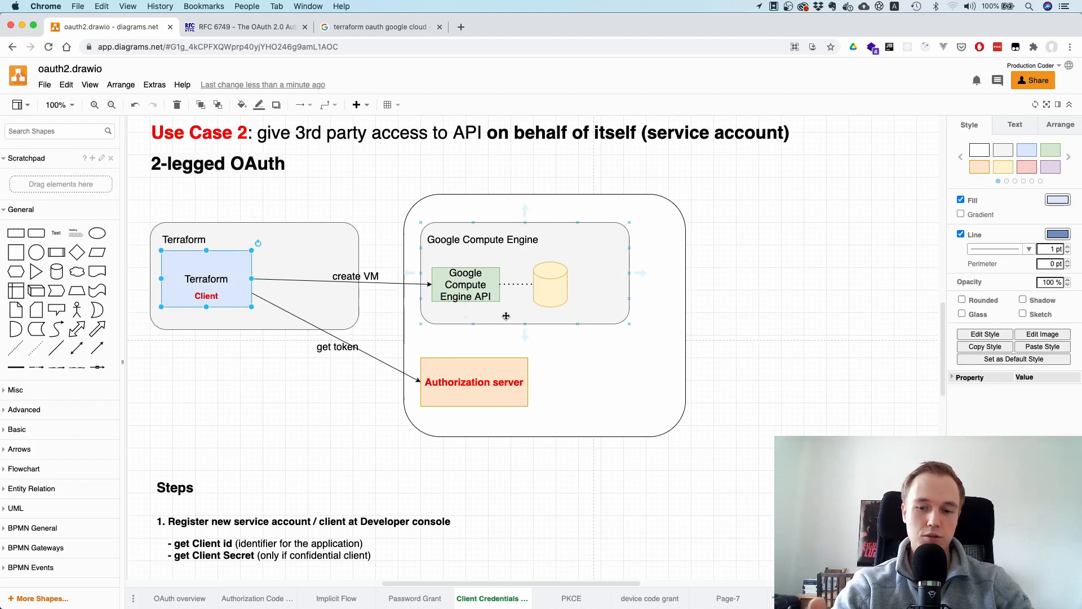
click(301, 428)
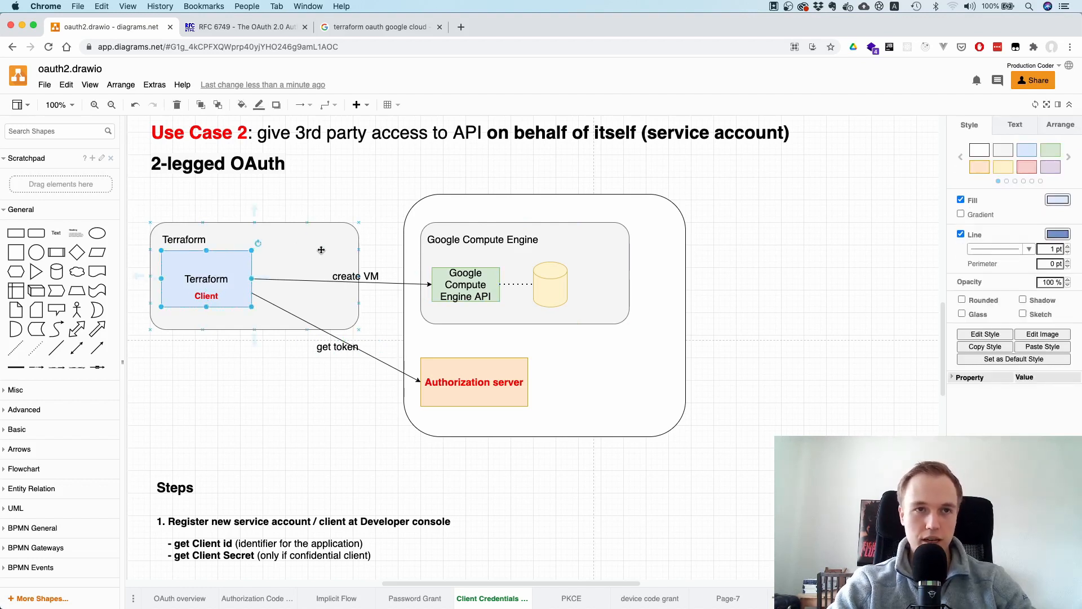
click(960, 300)
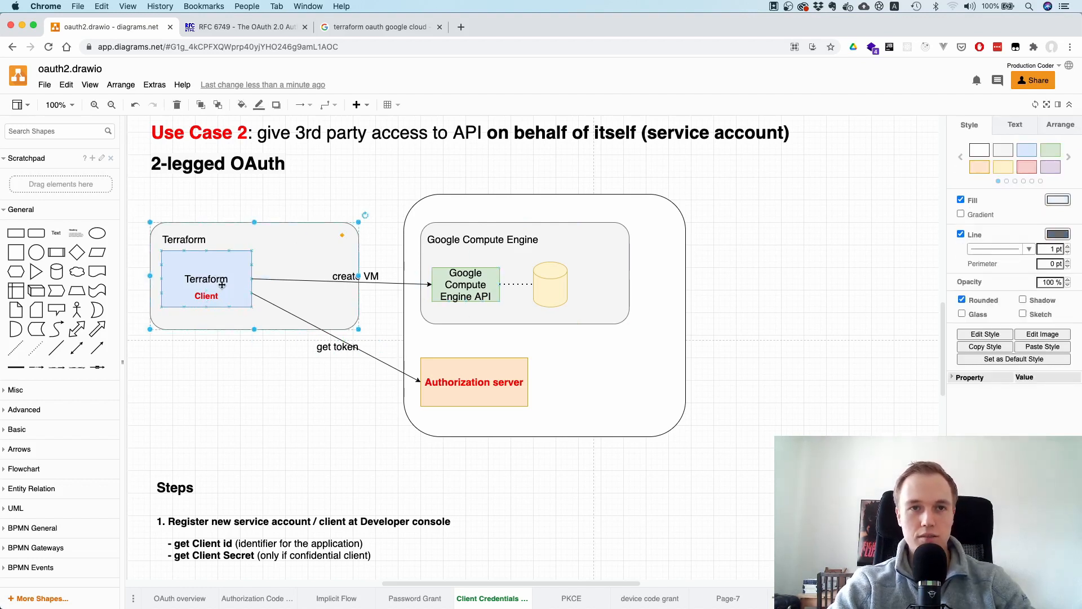
click(550, 253)
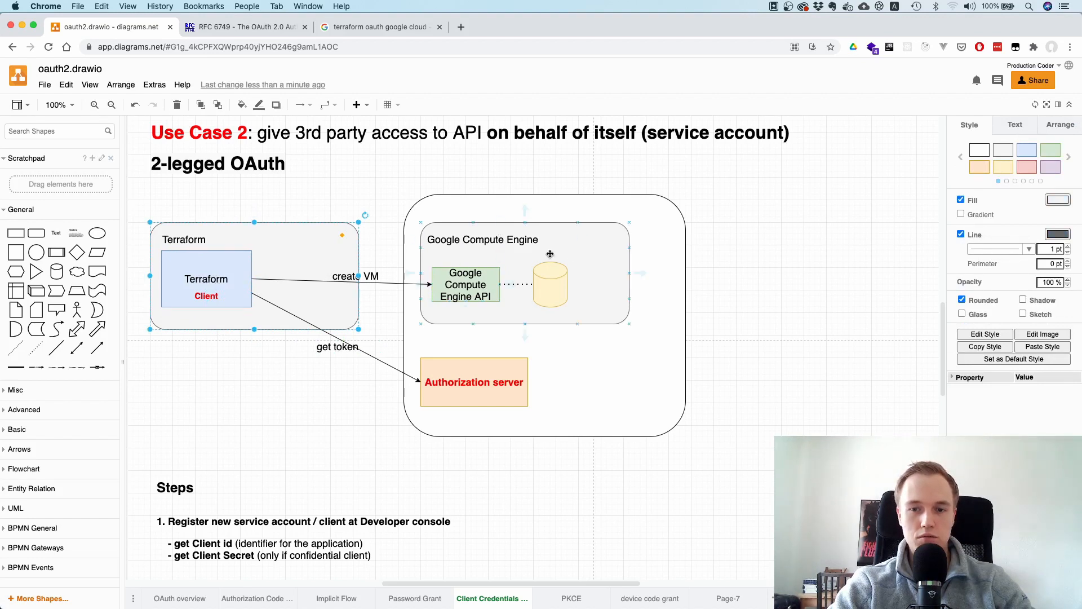
click(207, 279)
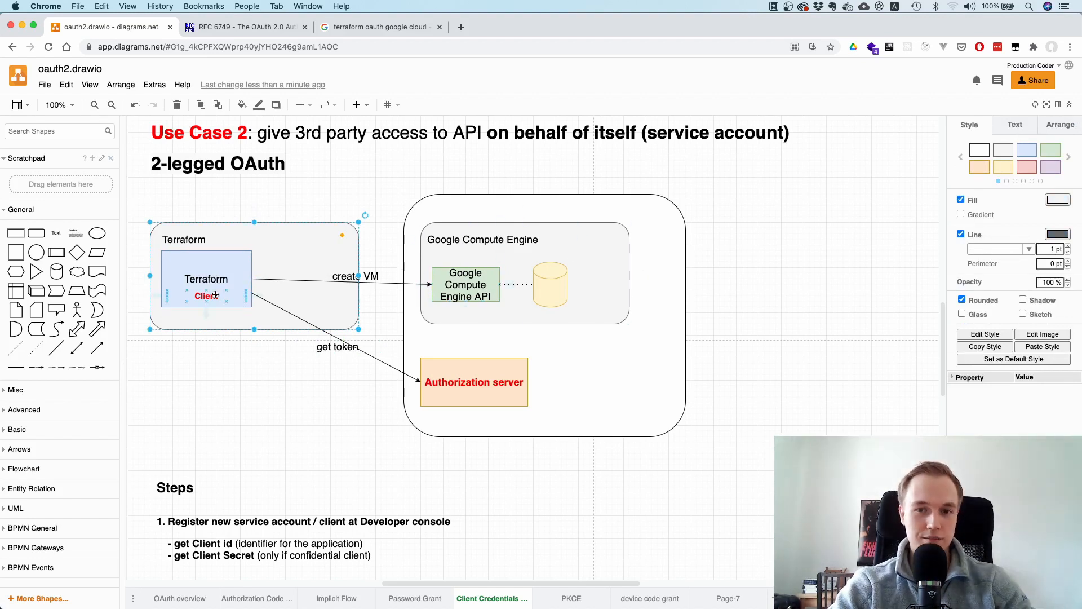
click(524, 268)
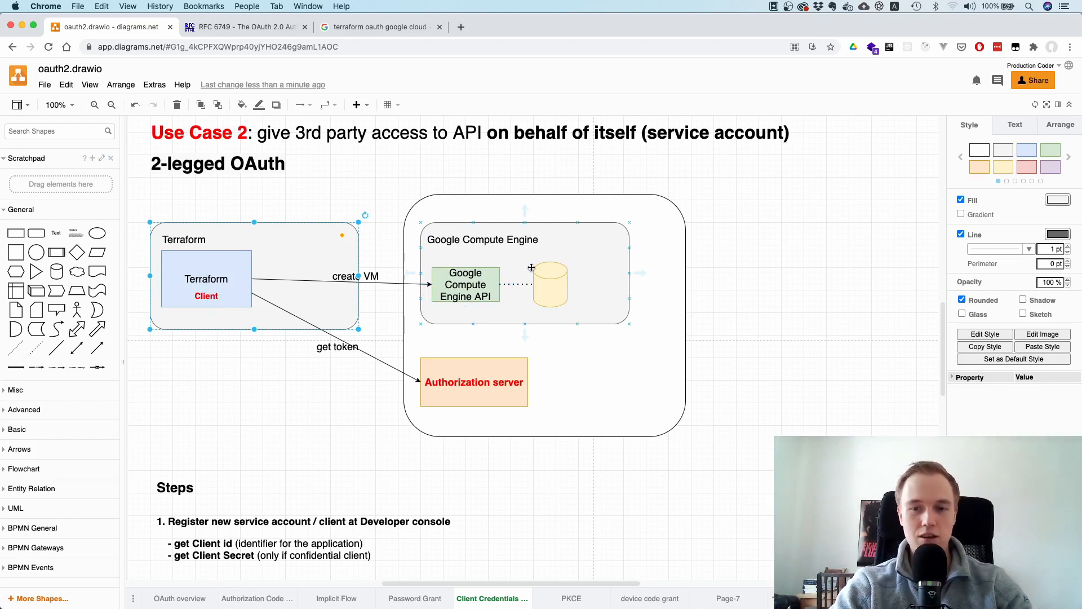
click(276, 384)
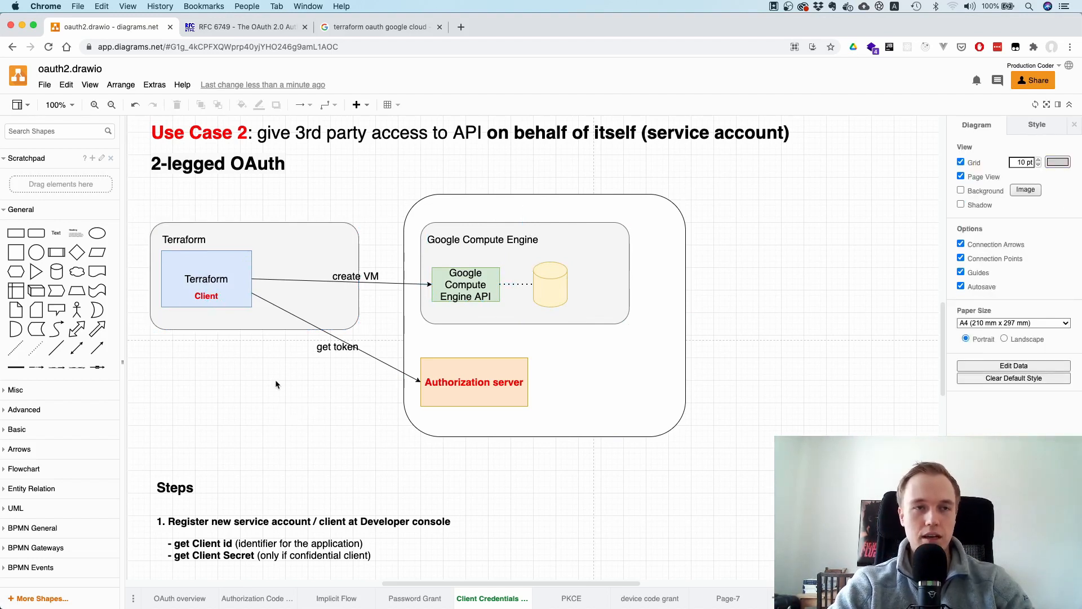
click(205, 278)
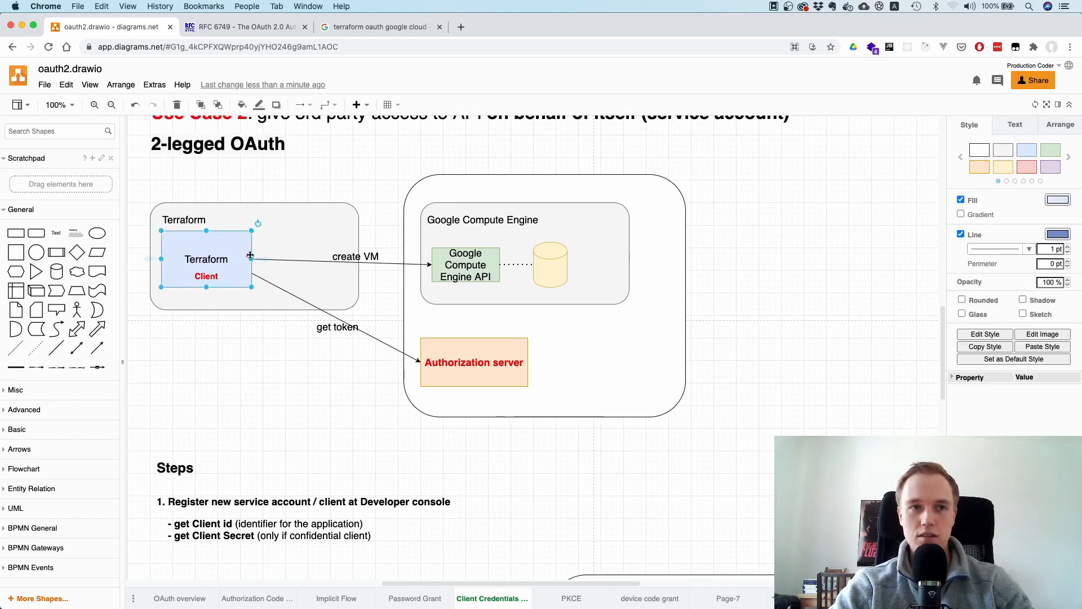
scroll(down, 3)
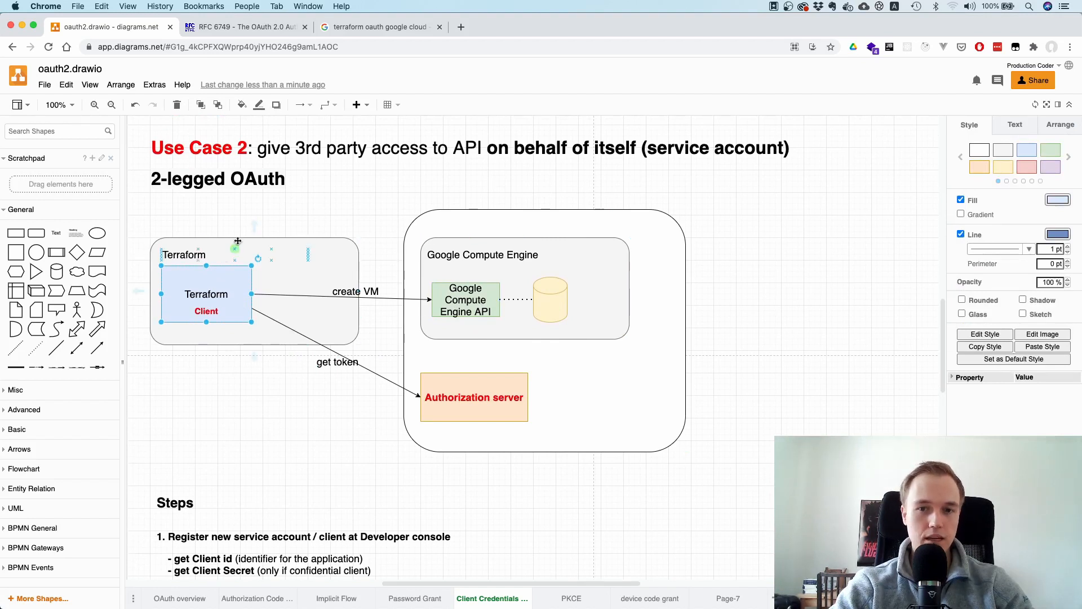
mouse_move(230, 358)
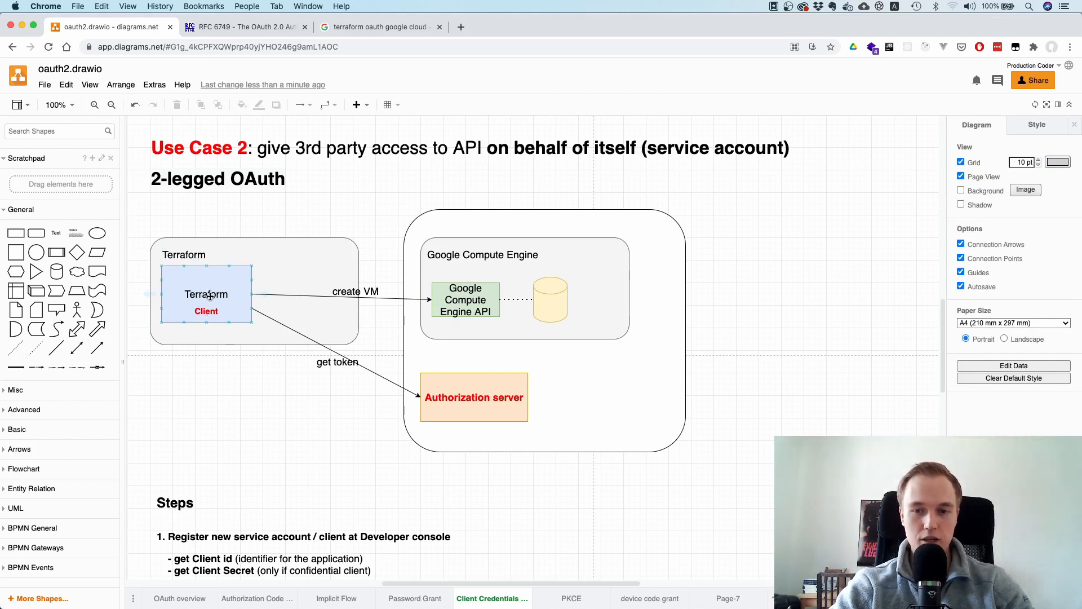
click(247, 443)
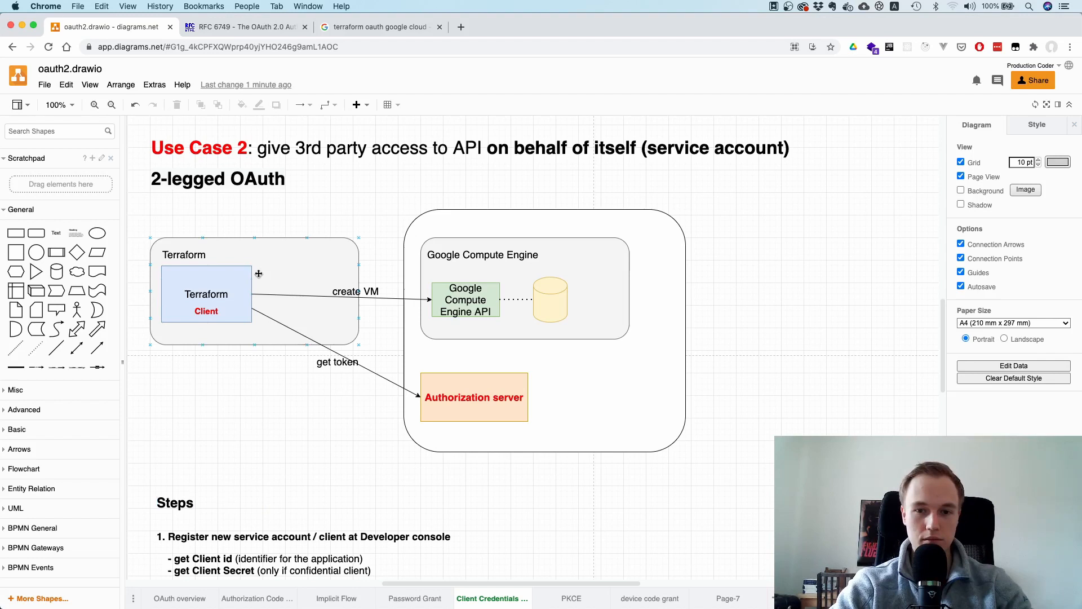
click(244, 435)
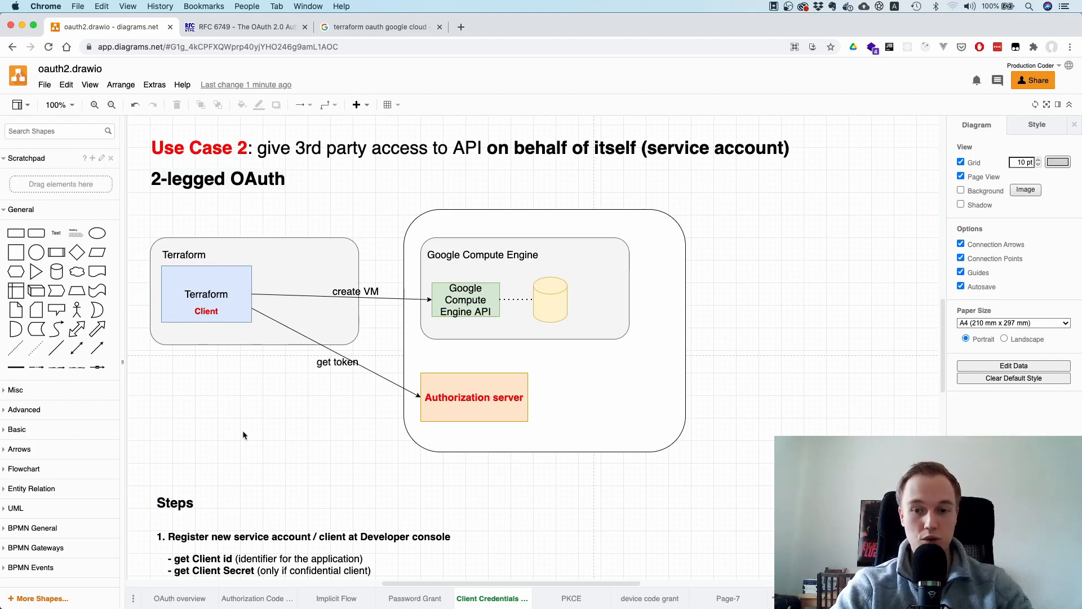
click(204, 250)
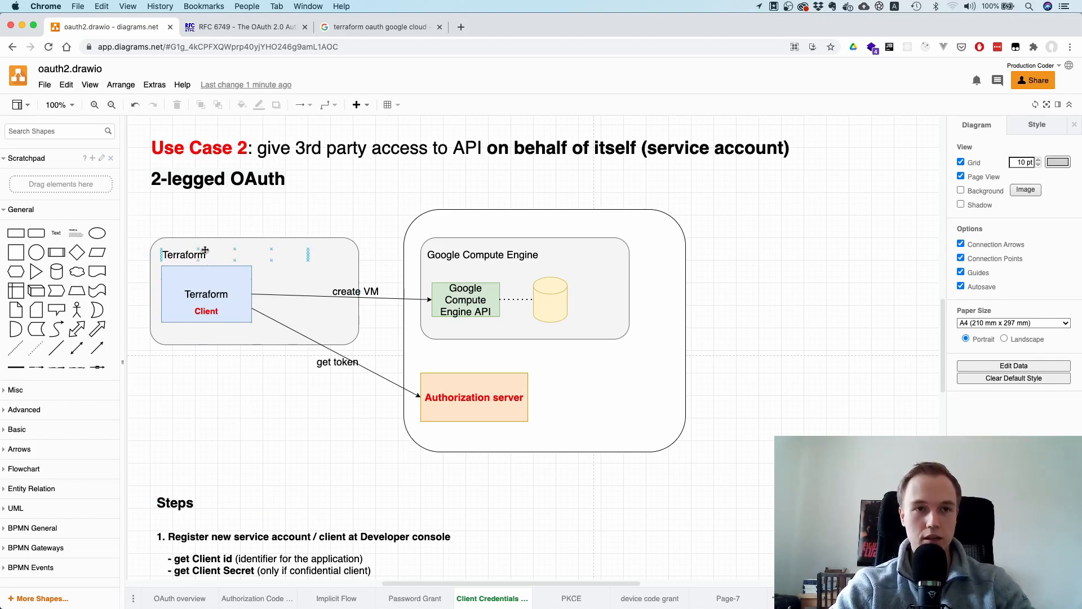
click(205, 293)
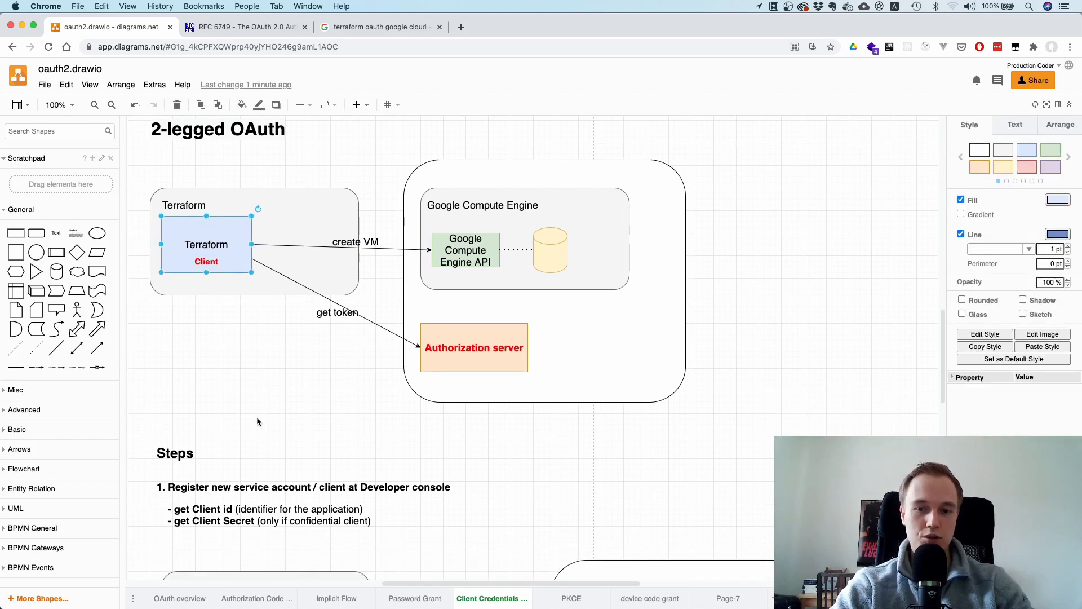
click(475, 347)
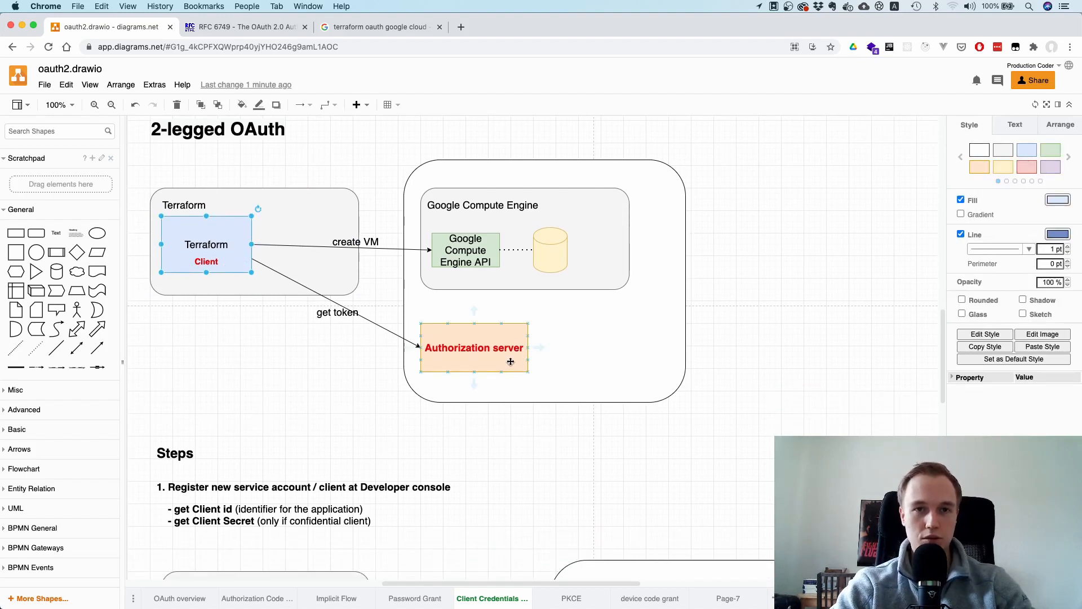
click(475, 347)
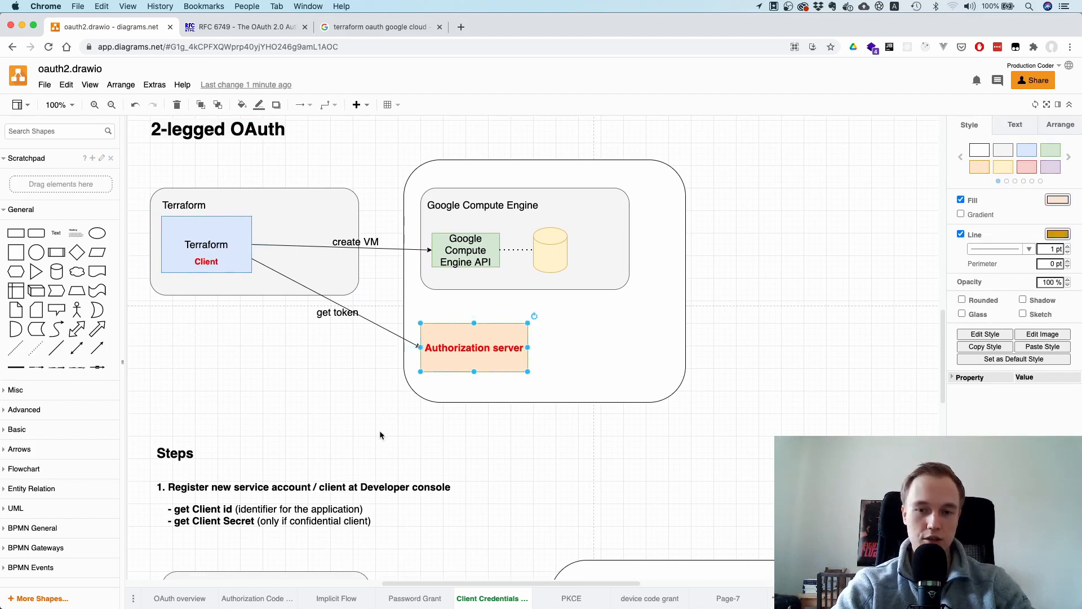
mouse_move(352, 426)
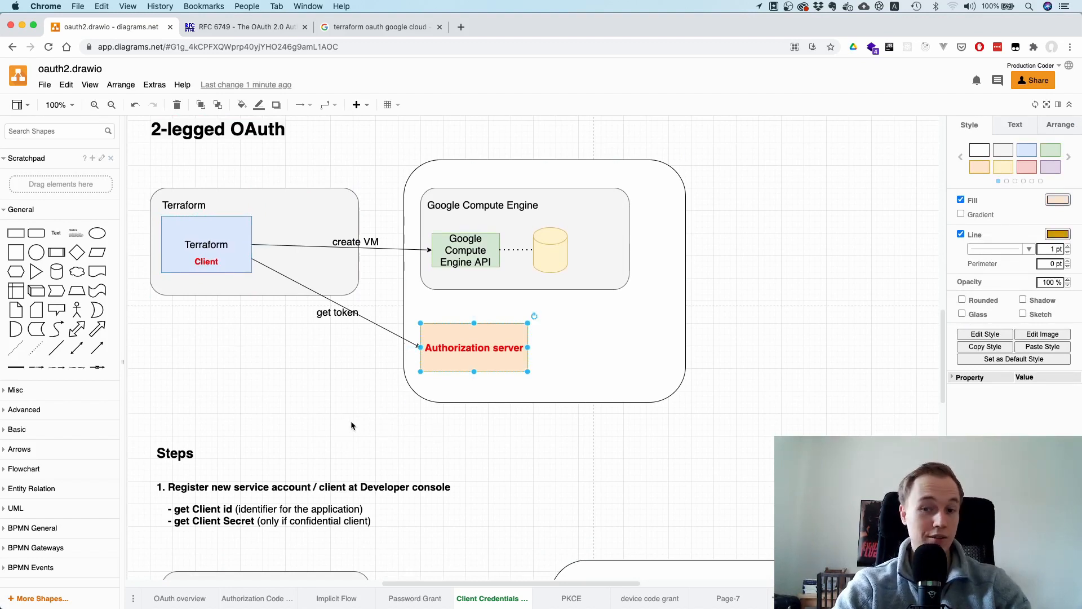
mouse_move(319, 424)
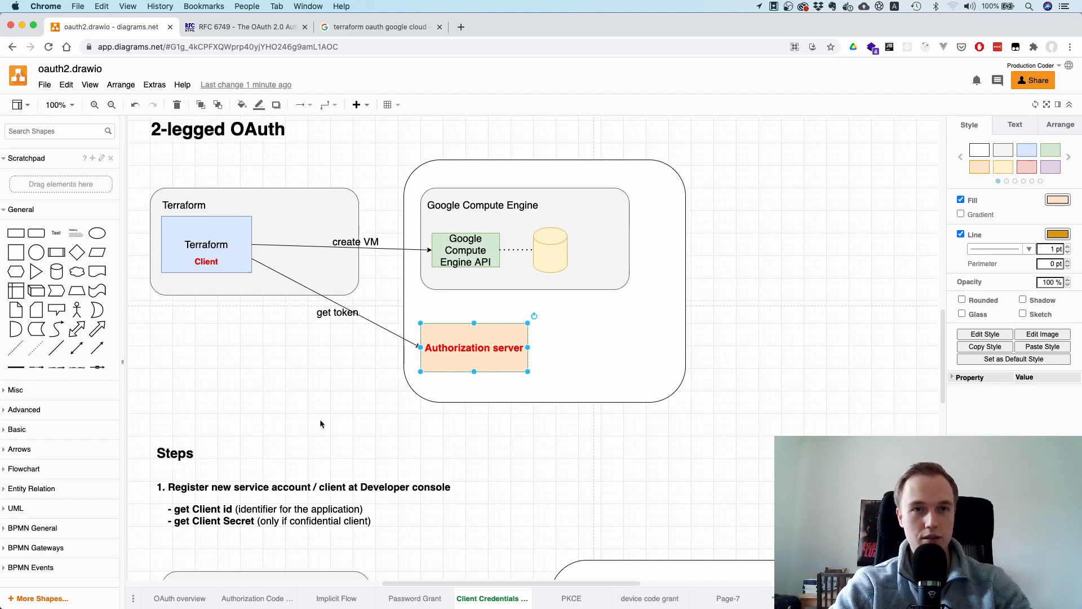
mouse_move(444, 336)
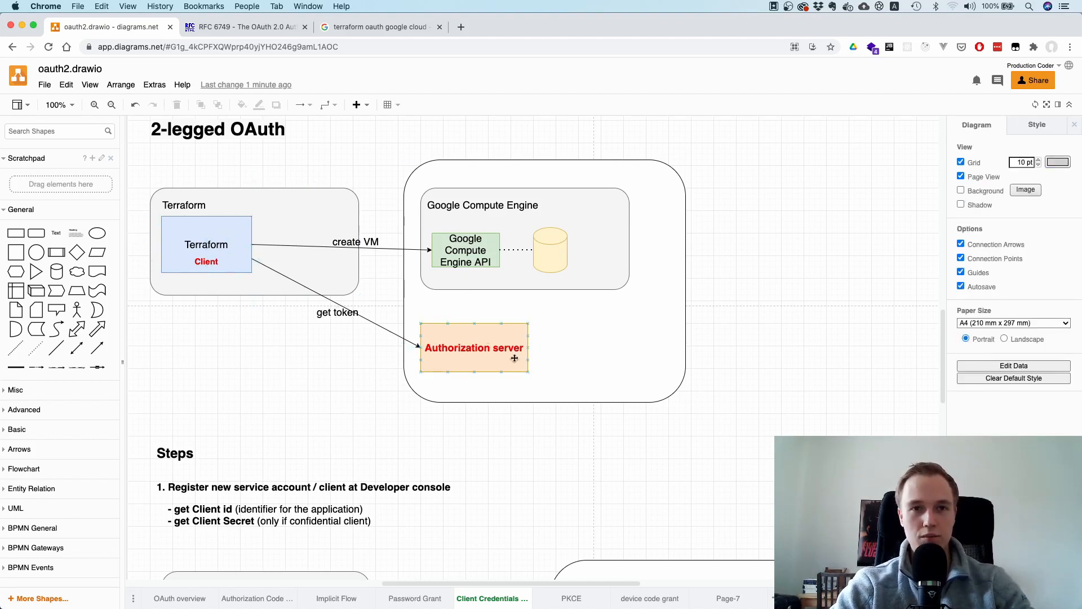
click(205, 244)
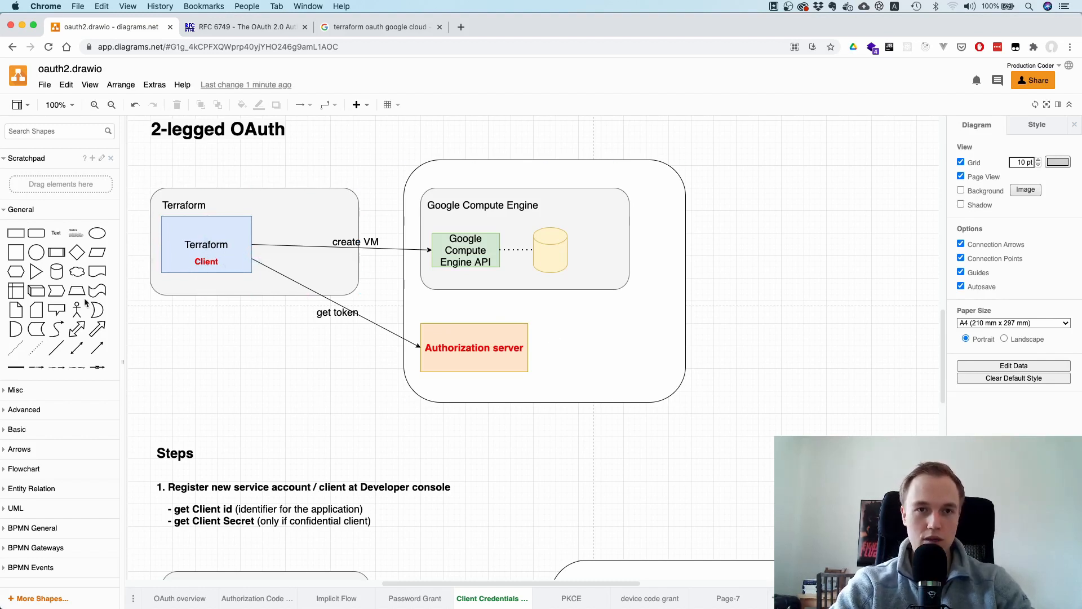
click(473, 347)
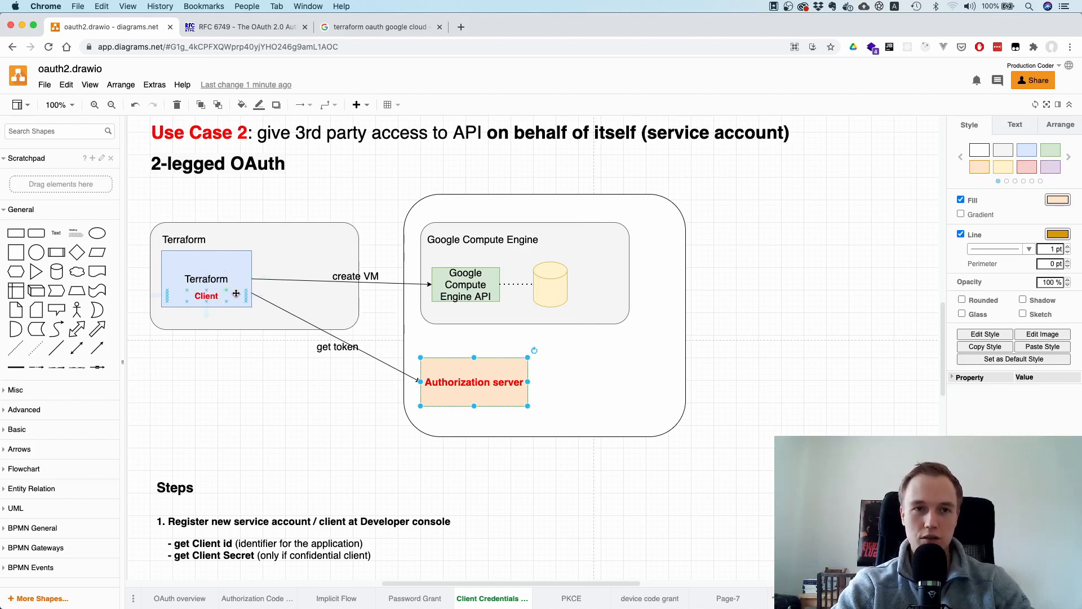
click(475, 382)
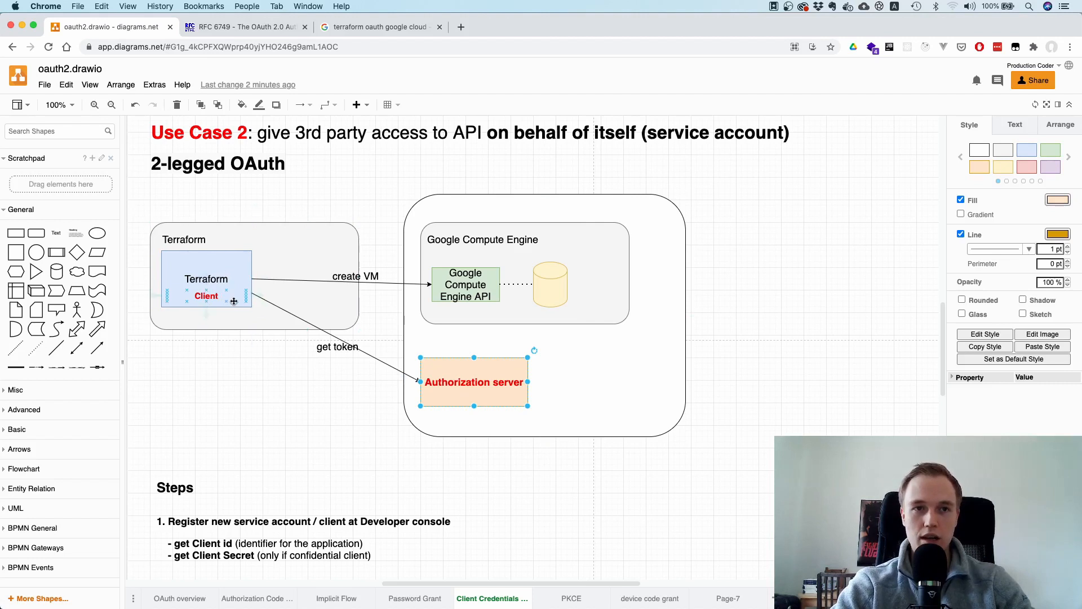
click(454, 309)
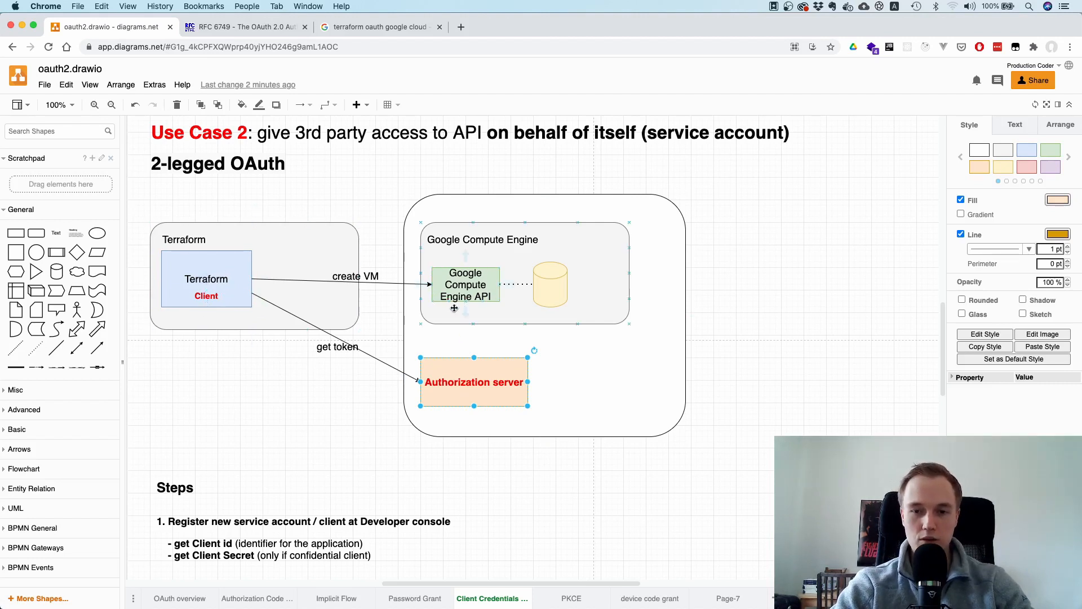
click(342, 312)
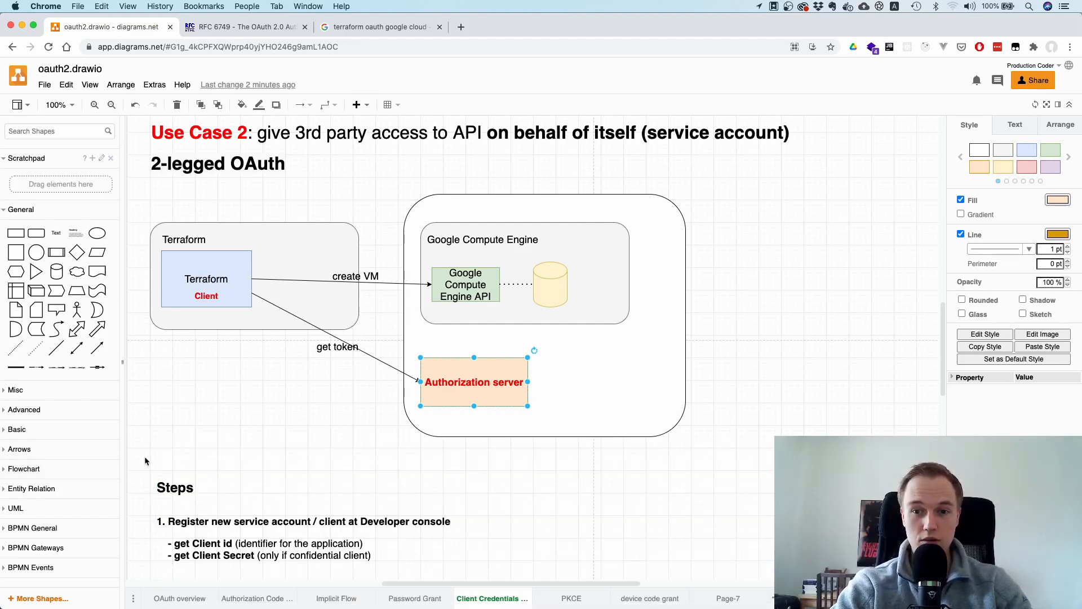
mouse_move(90, 421)
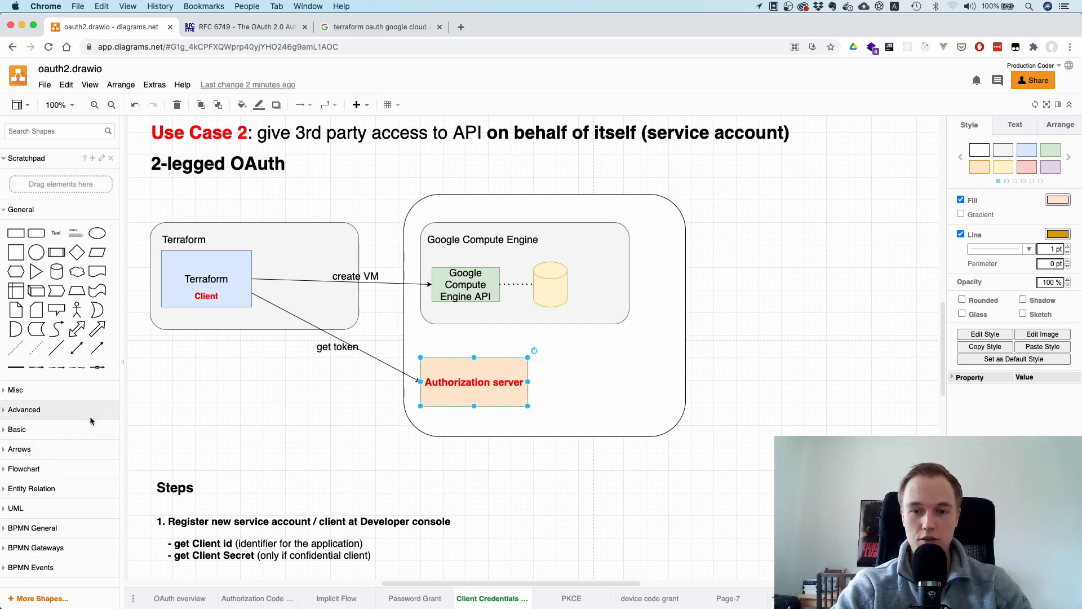